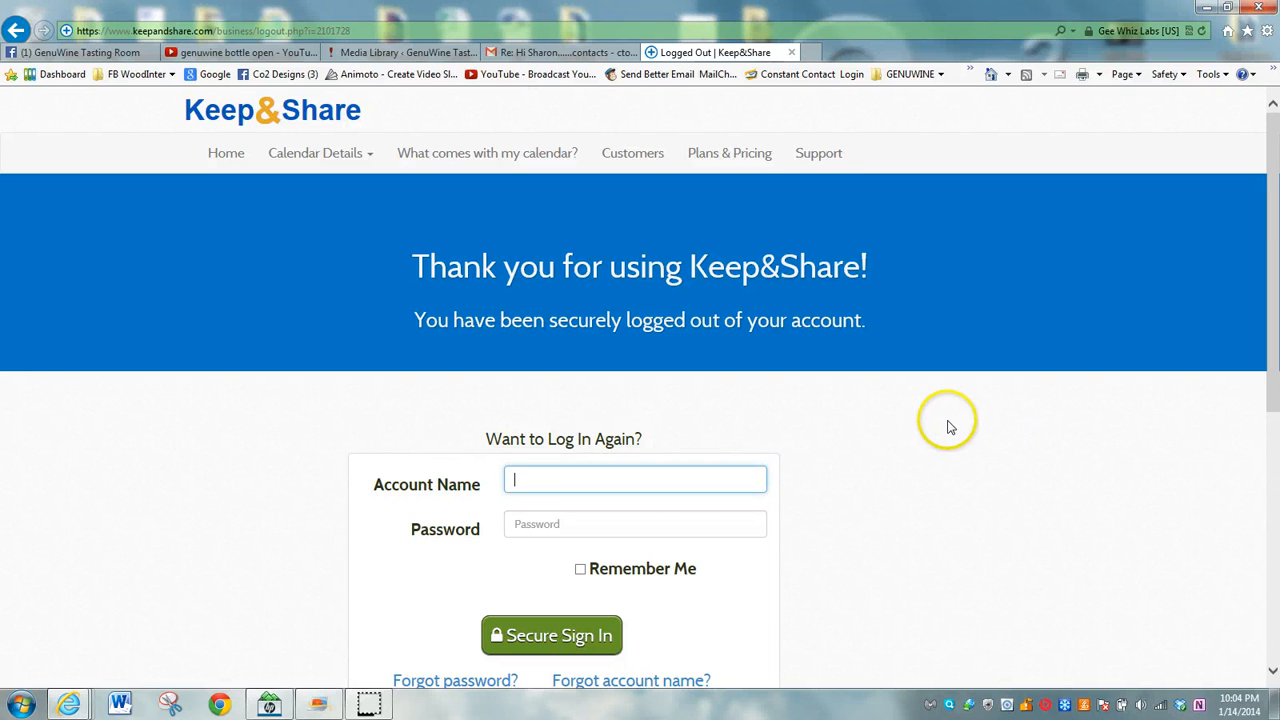
mouse_move(530, 504)
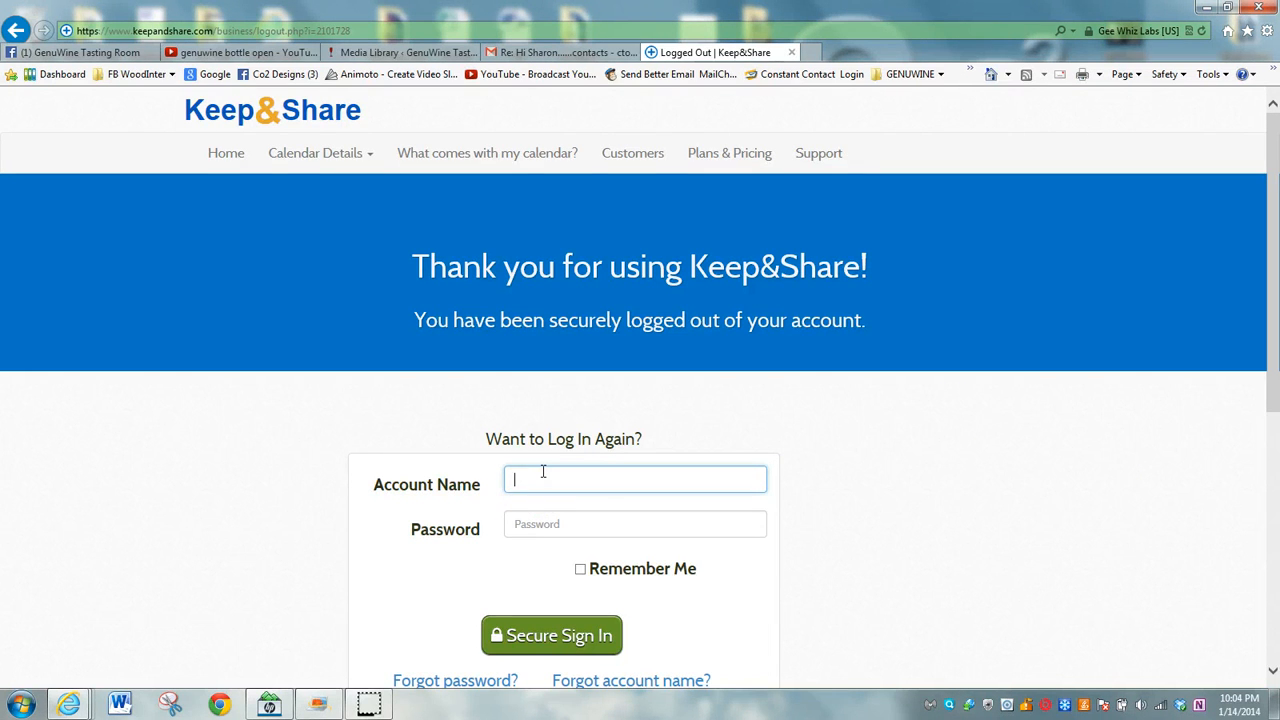
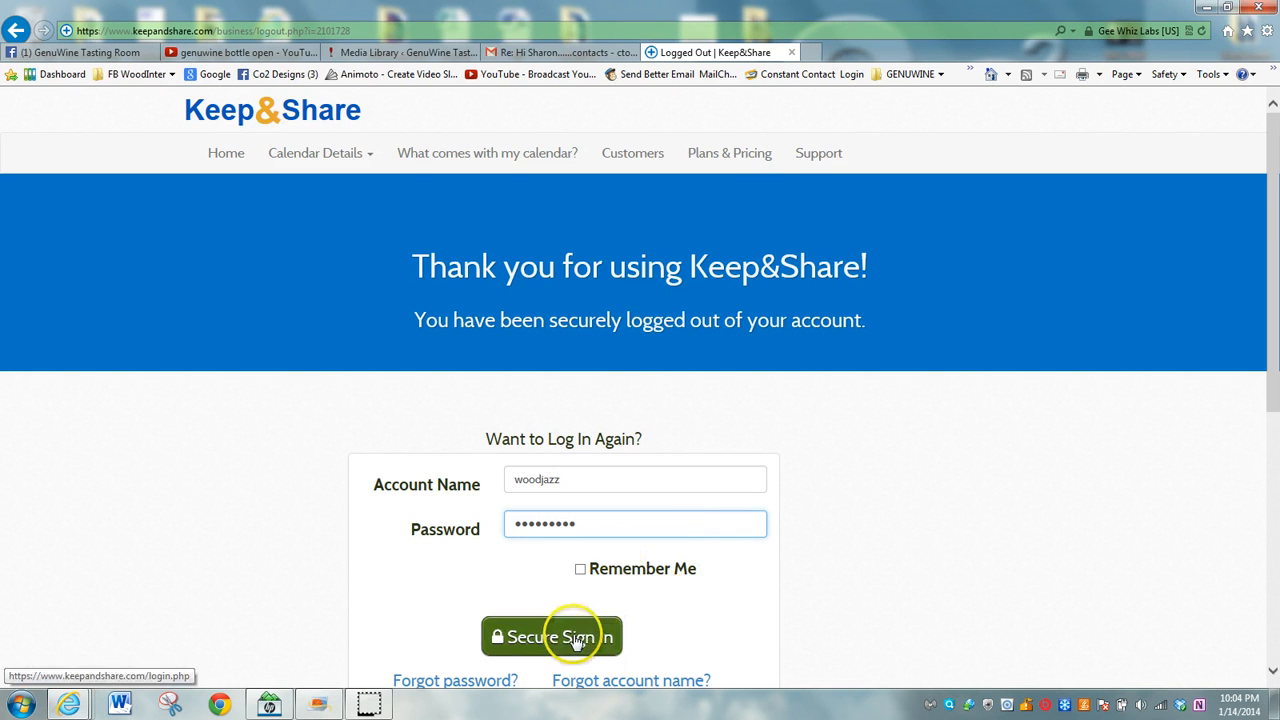
Sign in with account name 'woodf' and the password, reaching the Welcome Back page
click(552, 636)
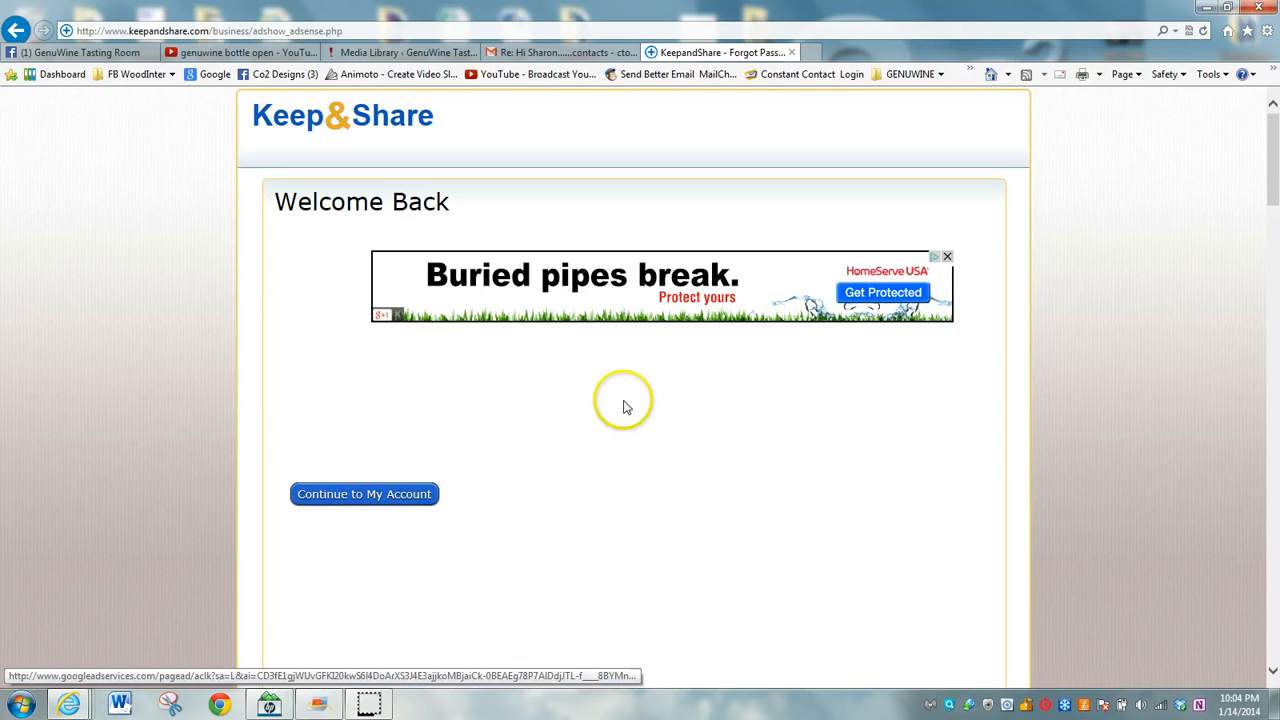
Mute the welcome-page ad and continue to the account dashboard
click(946, 256)
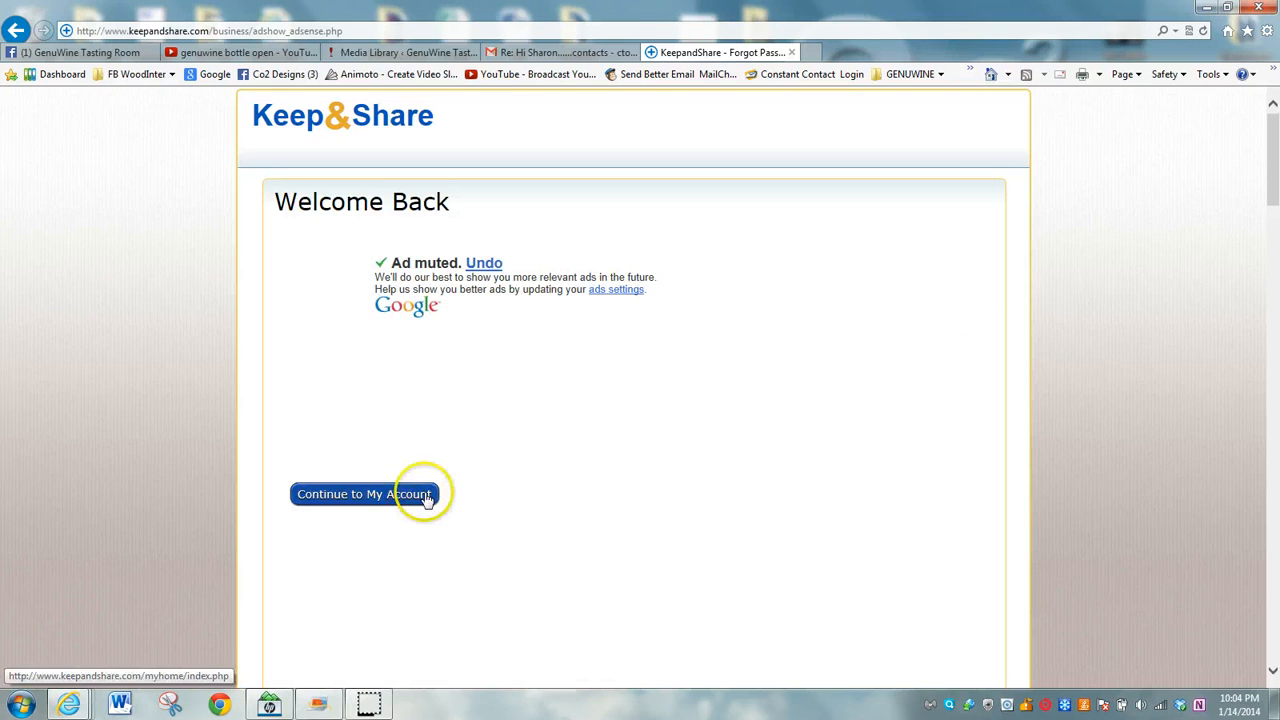
click(364, 494)
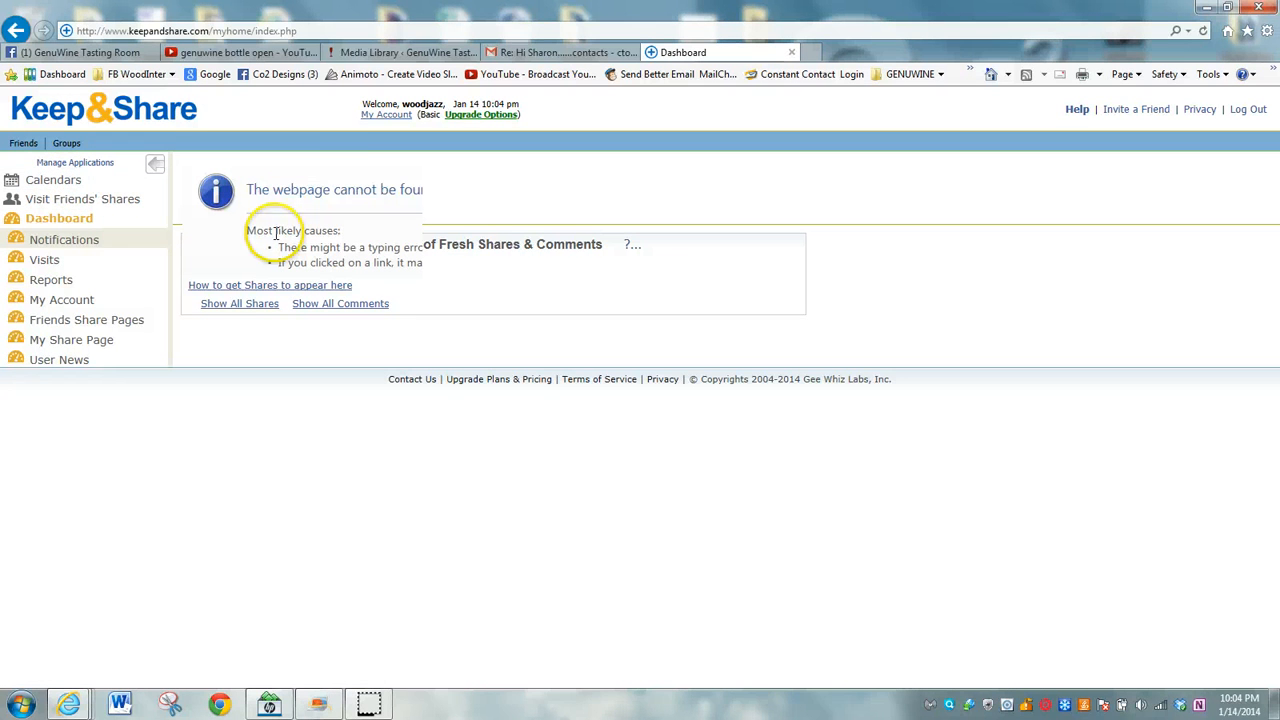
mouse_move(326, 304)
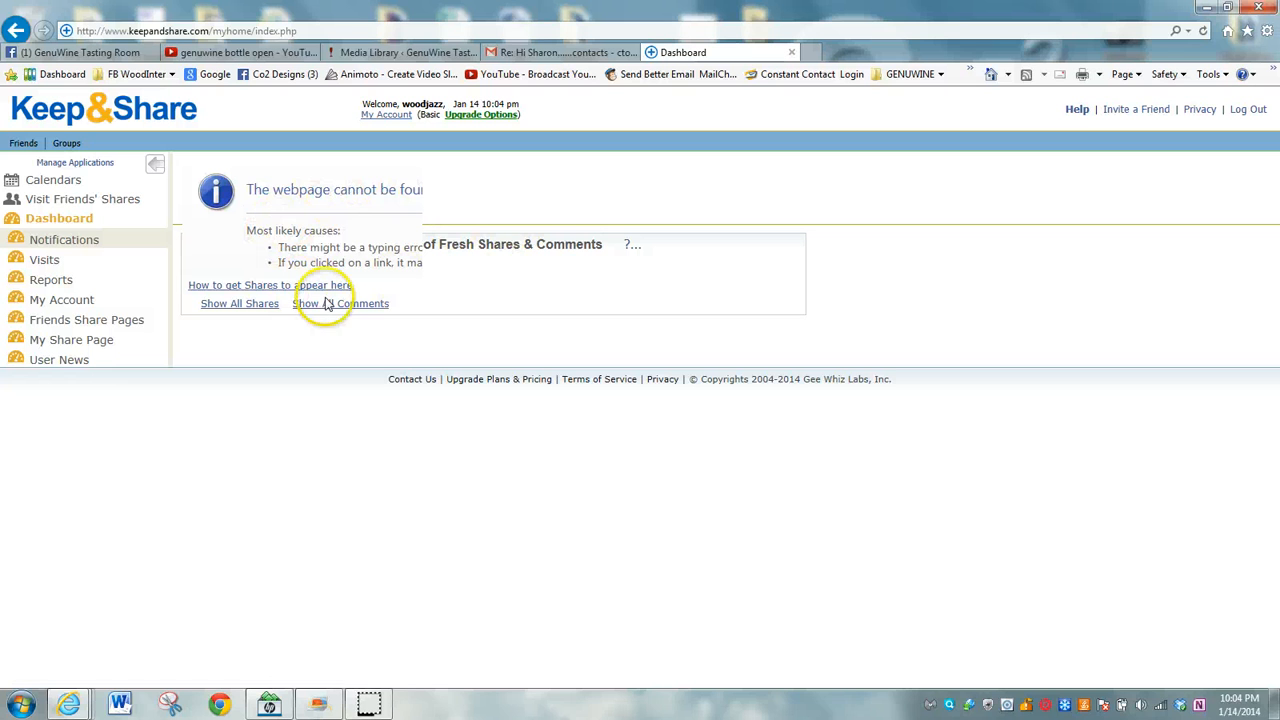
mouse_move(52, 180)
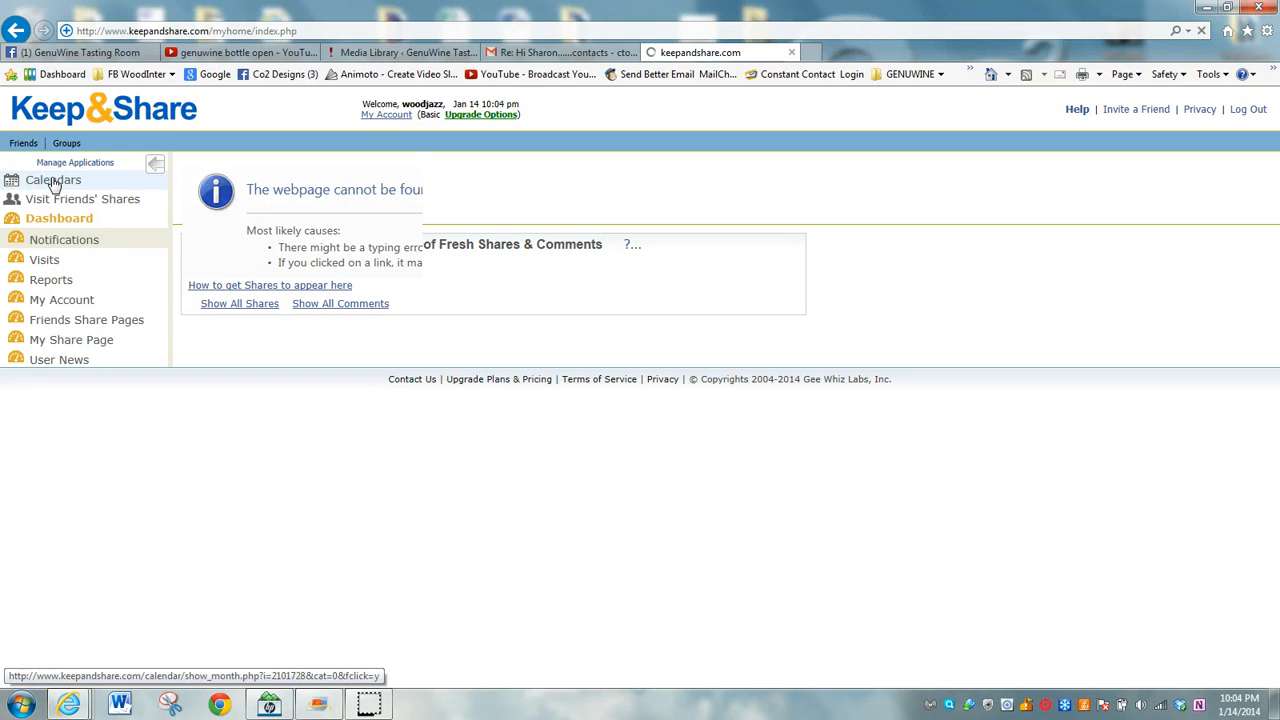
Open the Jazzercise Calendar from the sidebar and advance it to February 2014
click(52, 180)
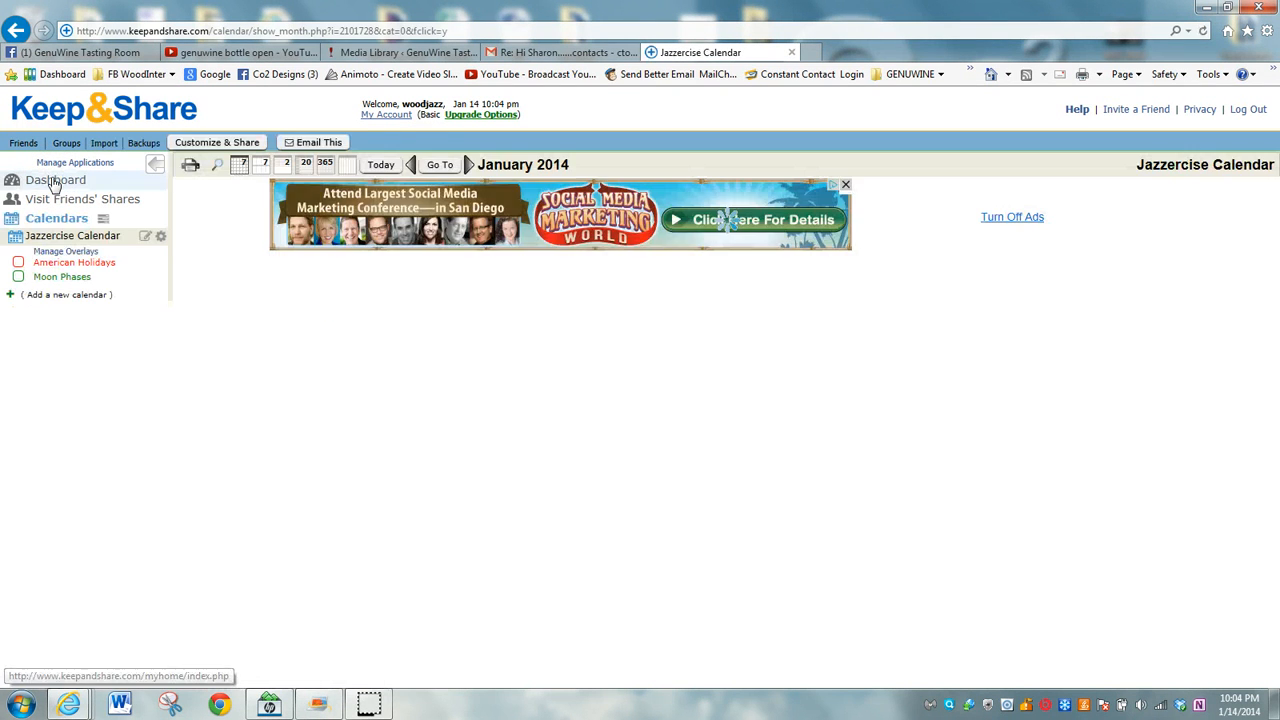
click(72, 236)
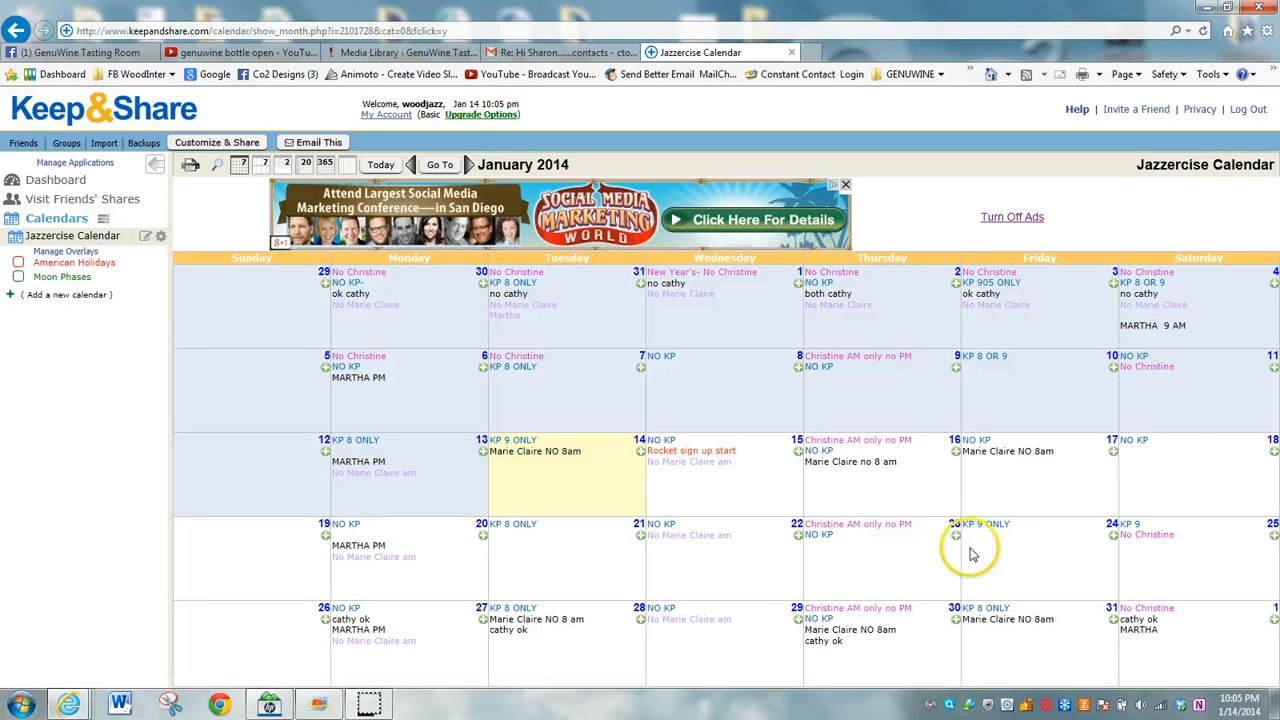
mouse_move(1208, 572)
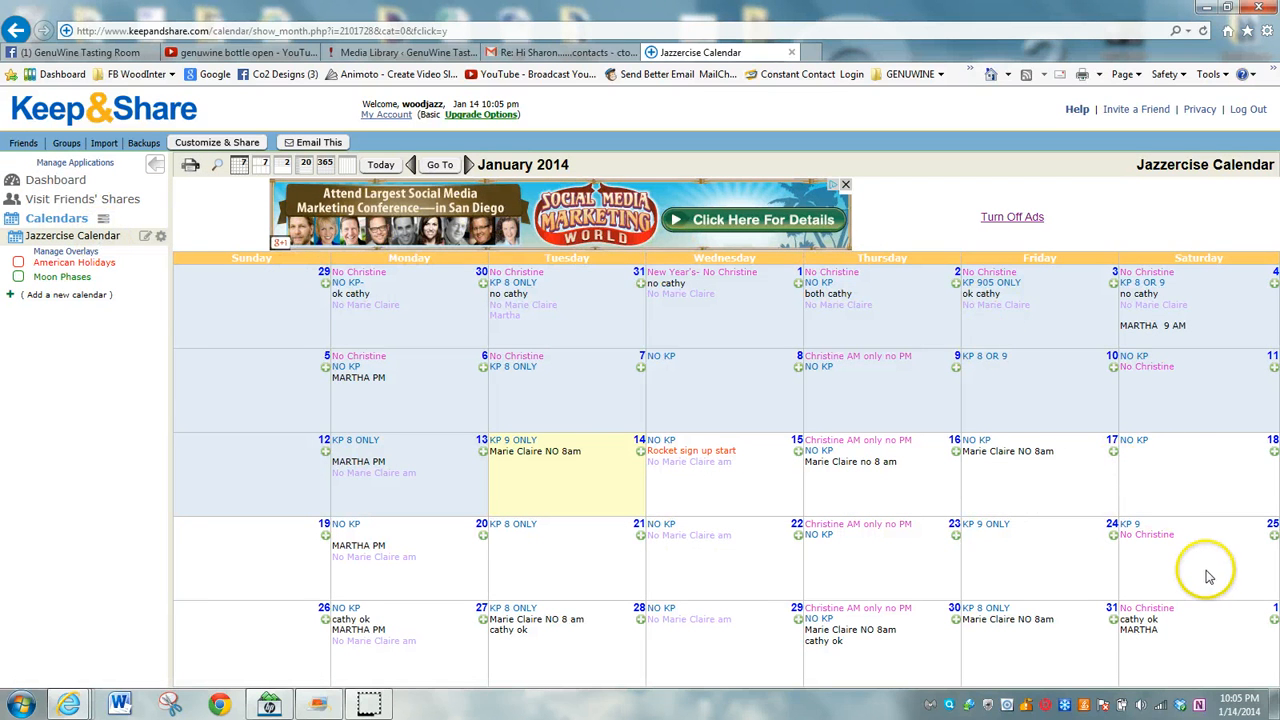
mouse_move(468, 164)
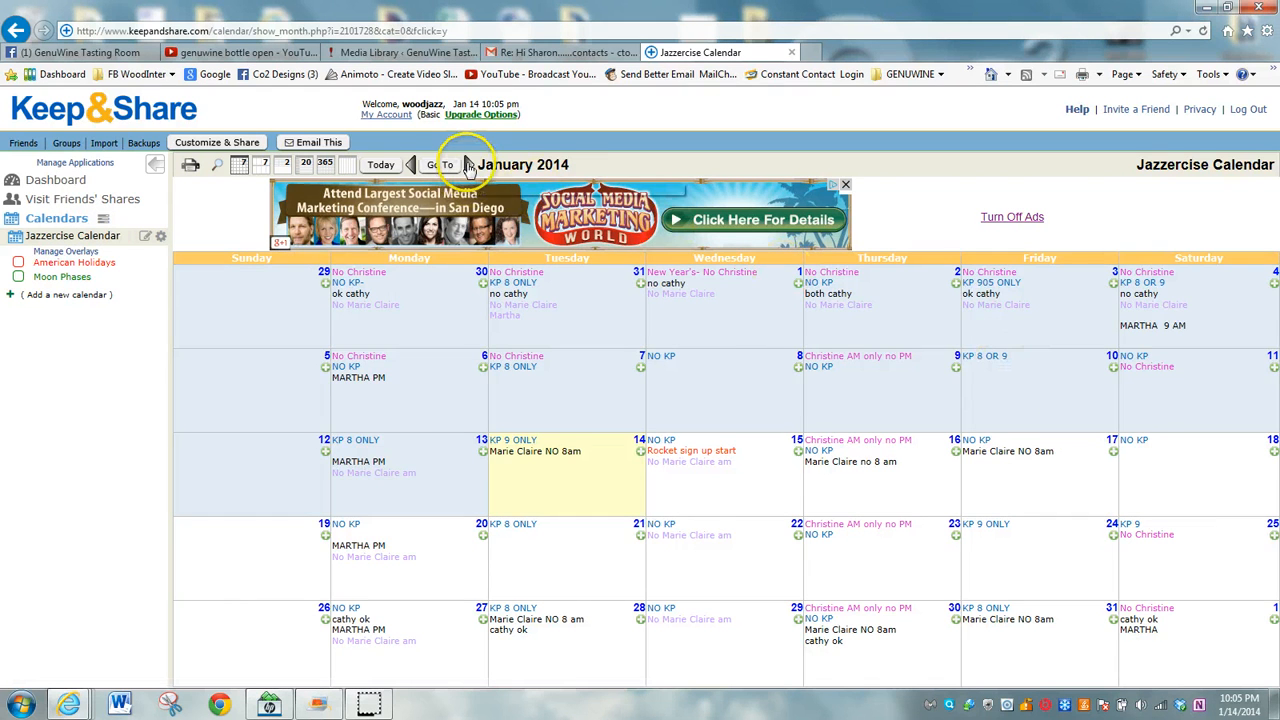
click(468, 164)
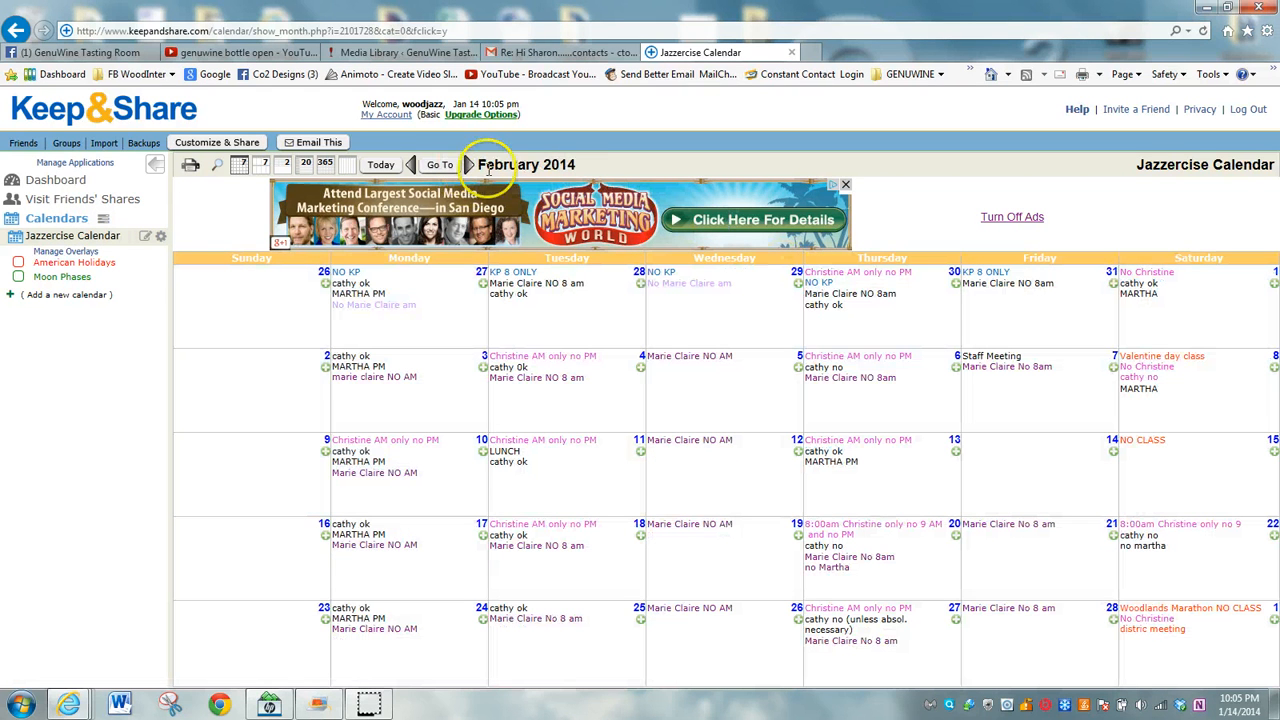
mouse_move(1216, 460)
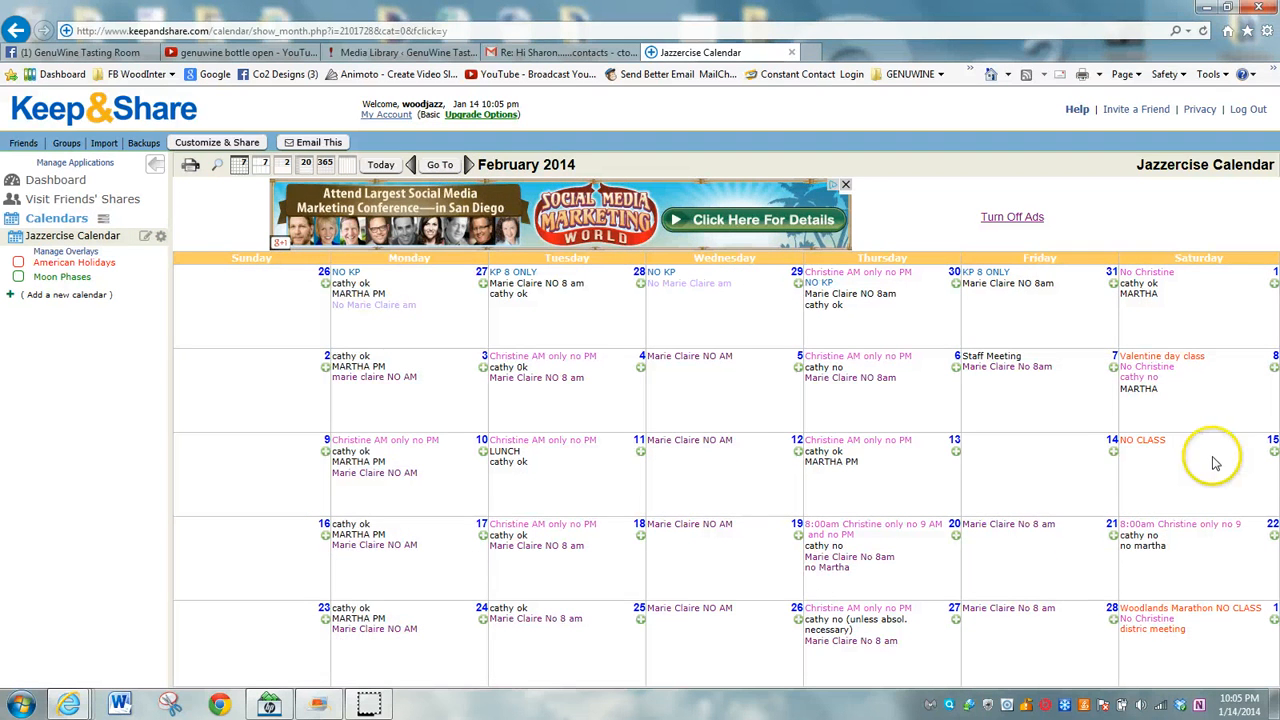
mouse_move(1116, 460)
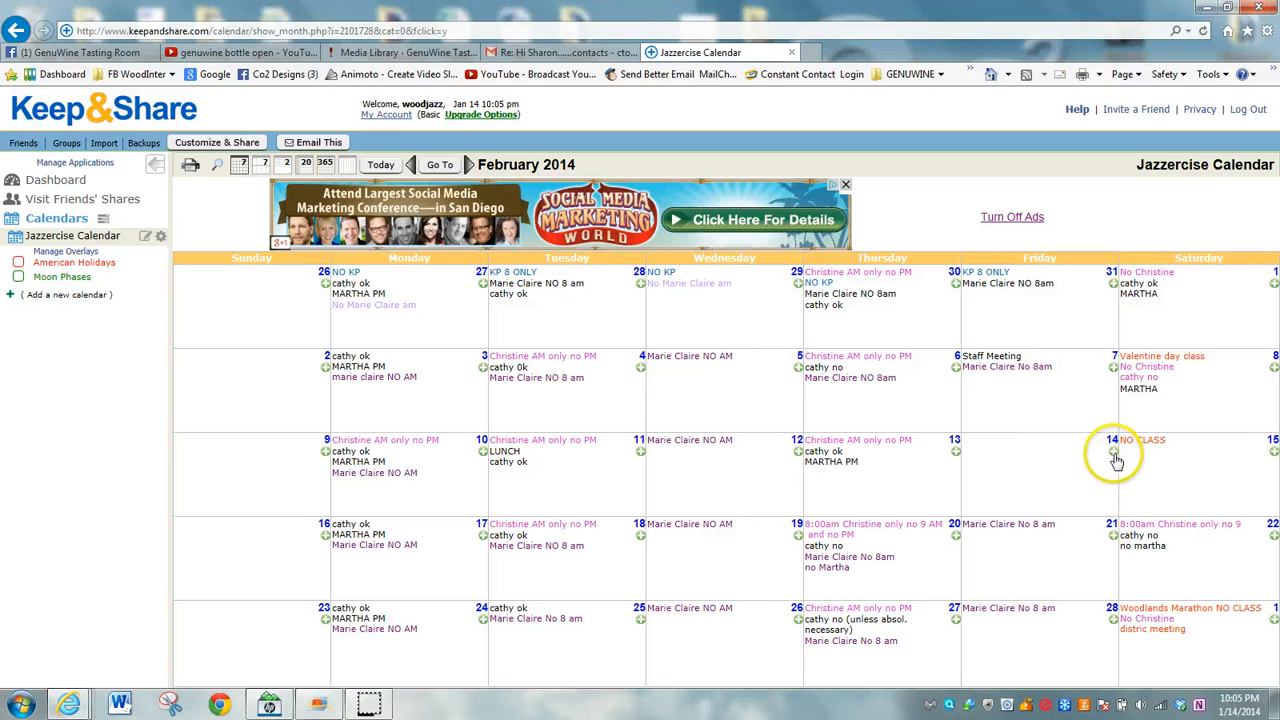
Start a new entry on Friday, February 14 and enter the test text 'sdfd'
click(1118, 460)
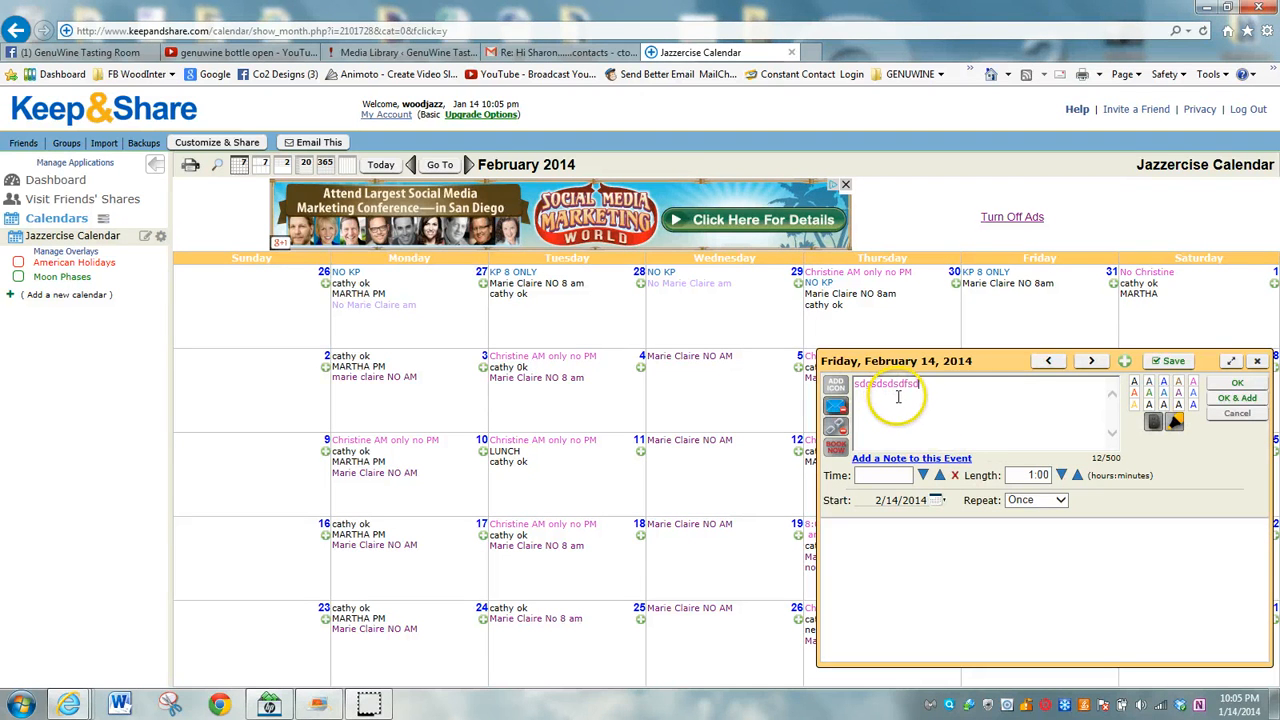
text(sdfd)
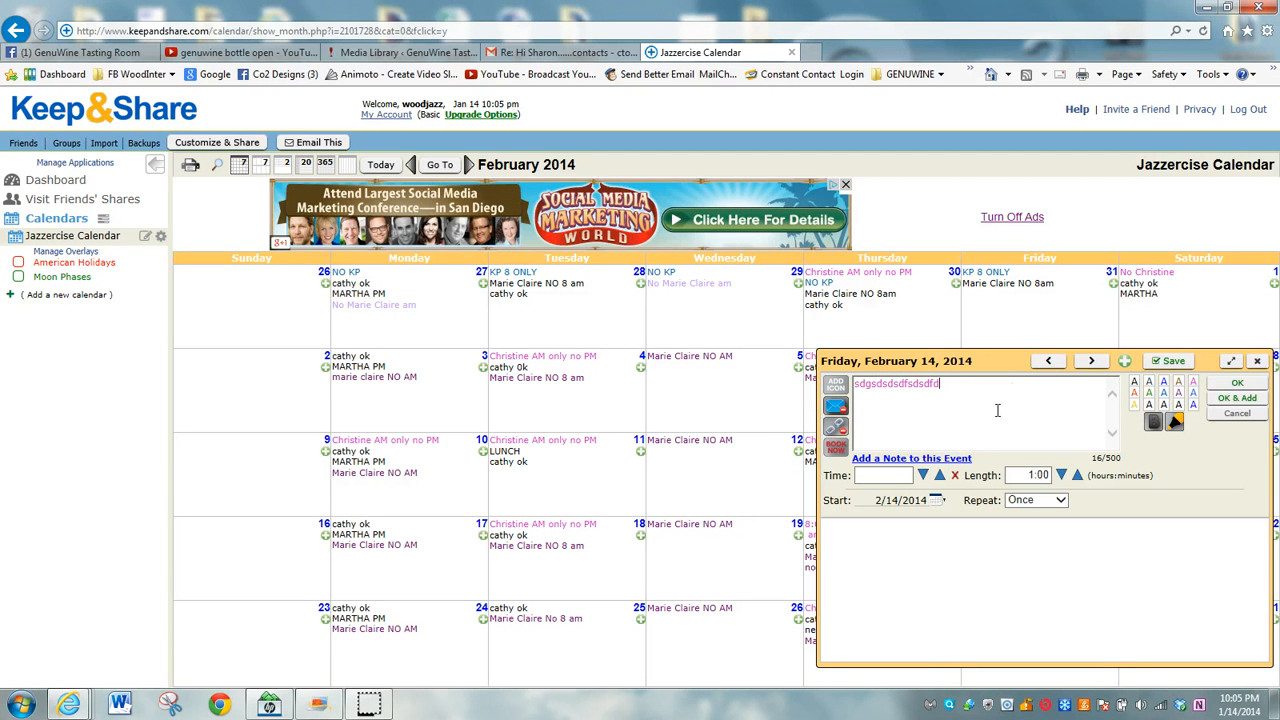
mouse_move(1004, 408)
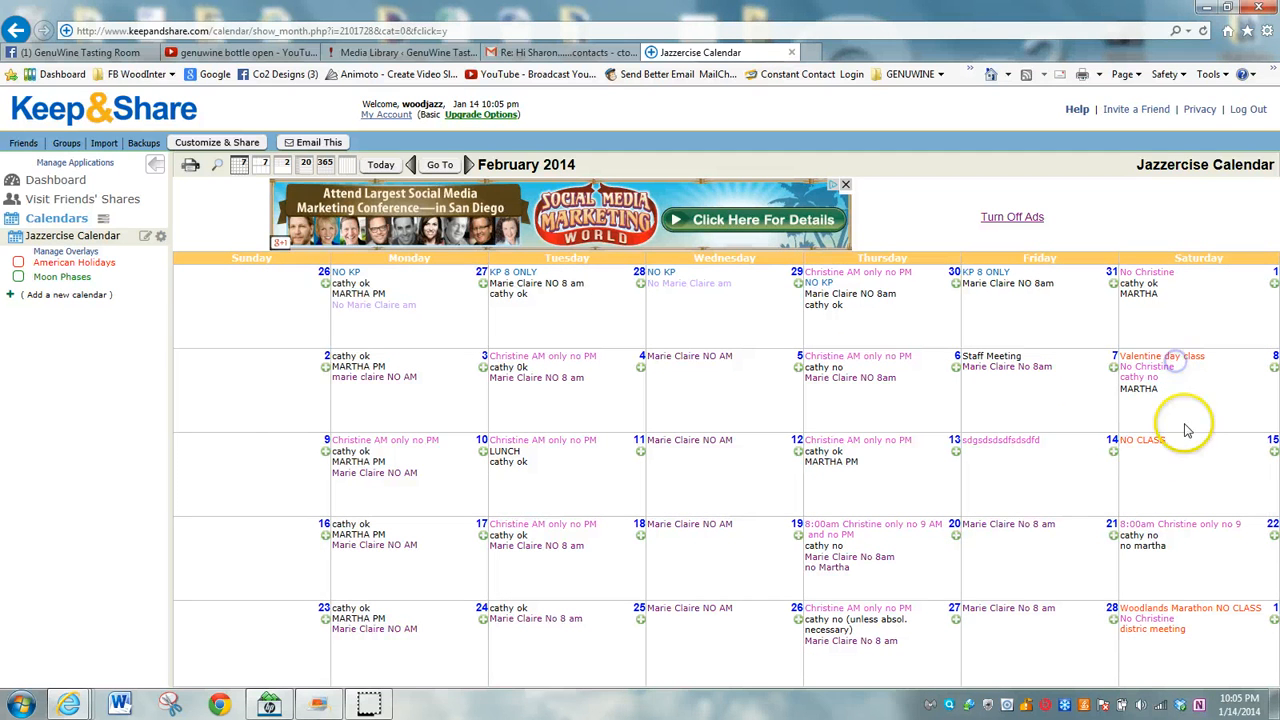
mouse_move(1036, 456)
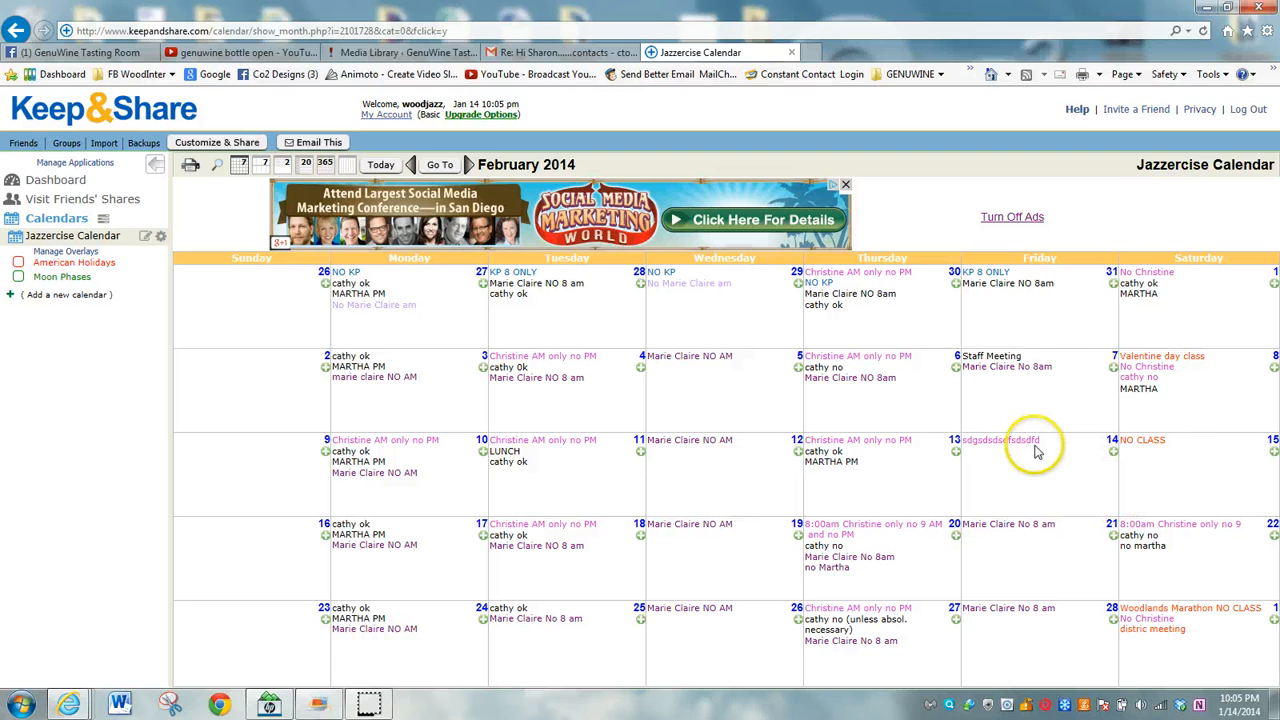
Reopen the Feb 14 test entry and request its deletion, raising the confirmation prompt
click(1010, 440)
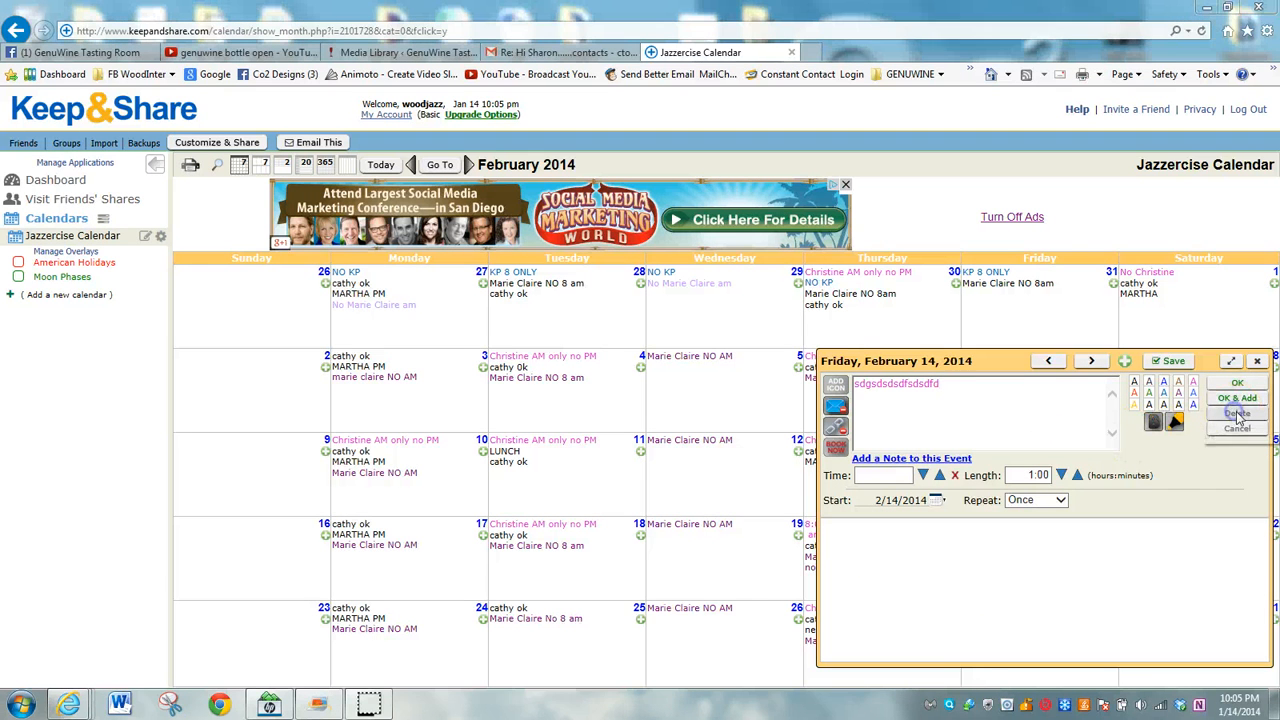
click(1236, 412)
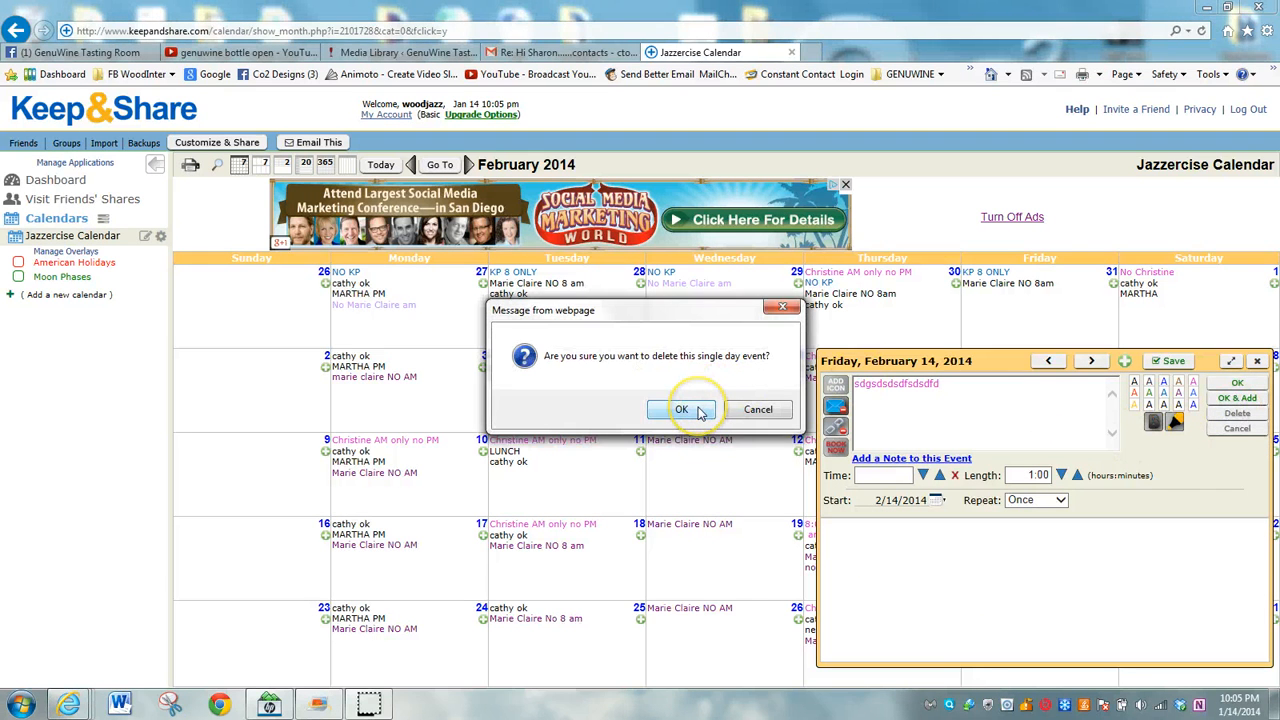